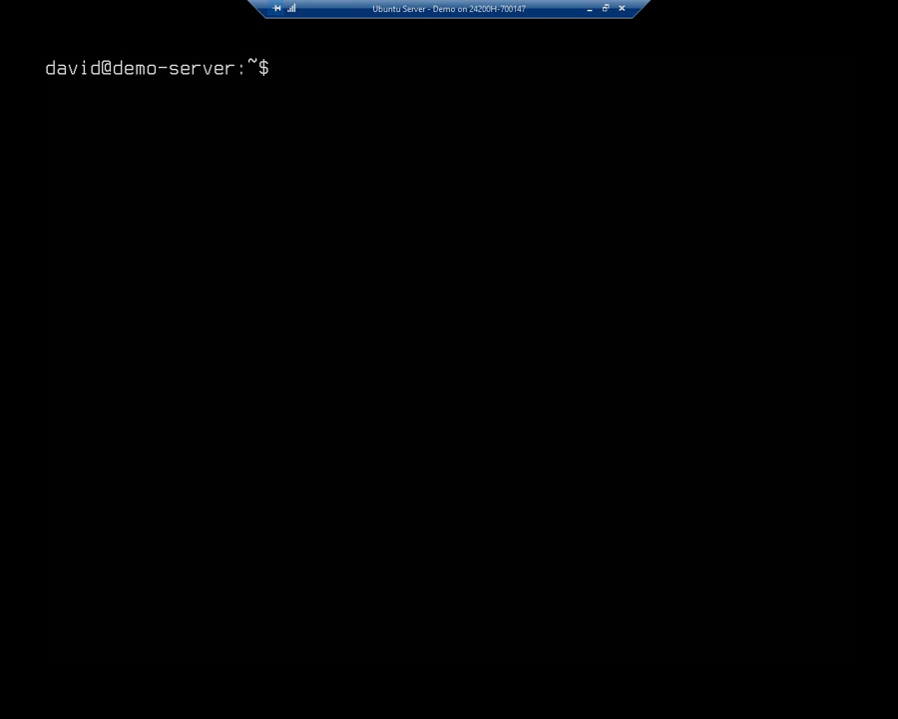
List the home directory with ls -l and ls -la, revealing only hidden dotfiles, then begin touch.
{"action": "type", "text": "ls -"}
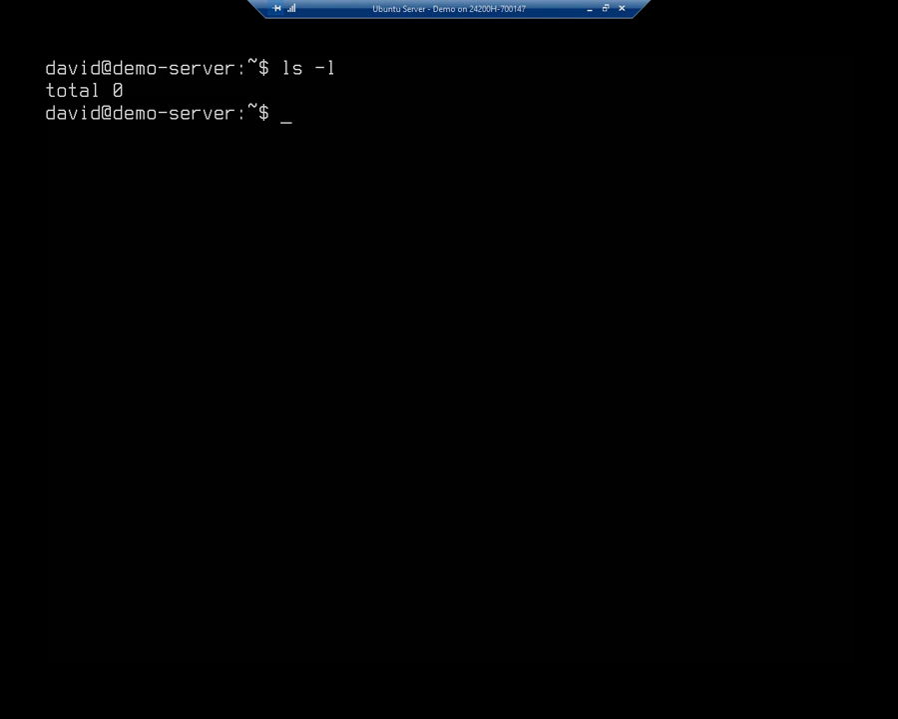
{"action": "type", "text": "ls -la"}
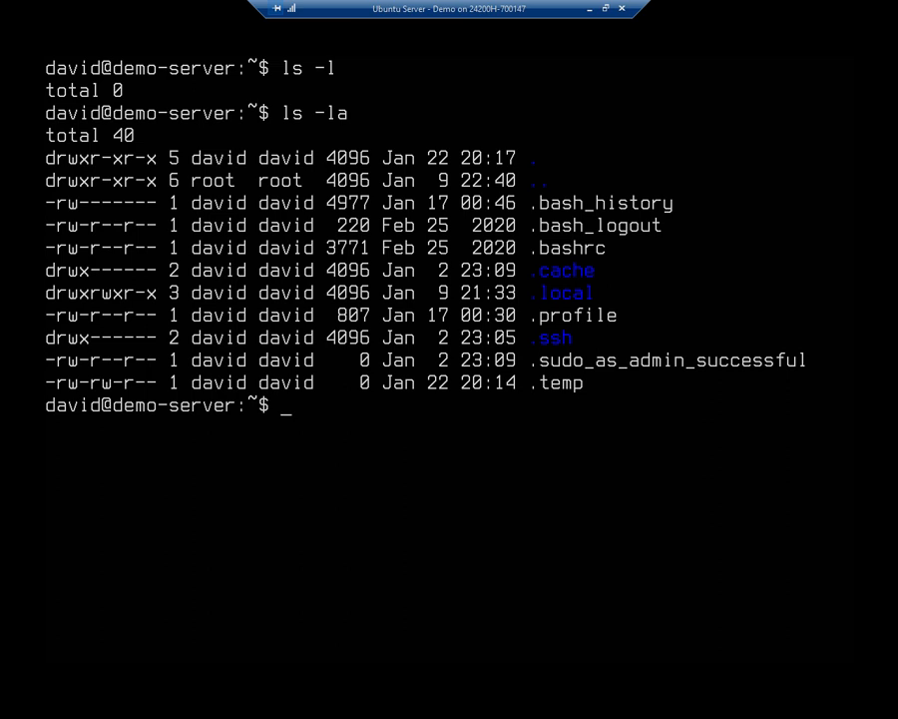
{"action": "type", "text": "touch"}
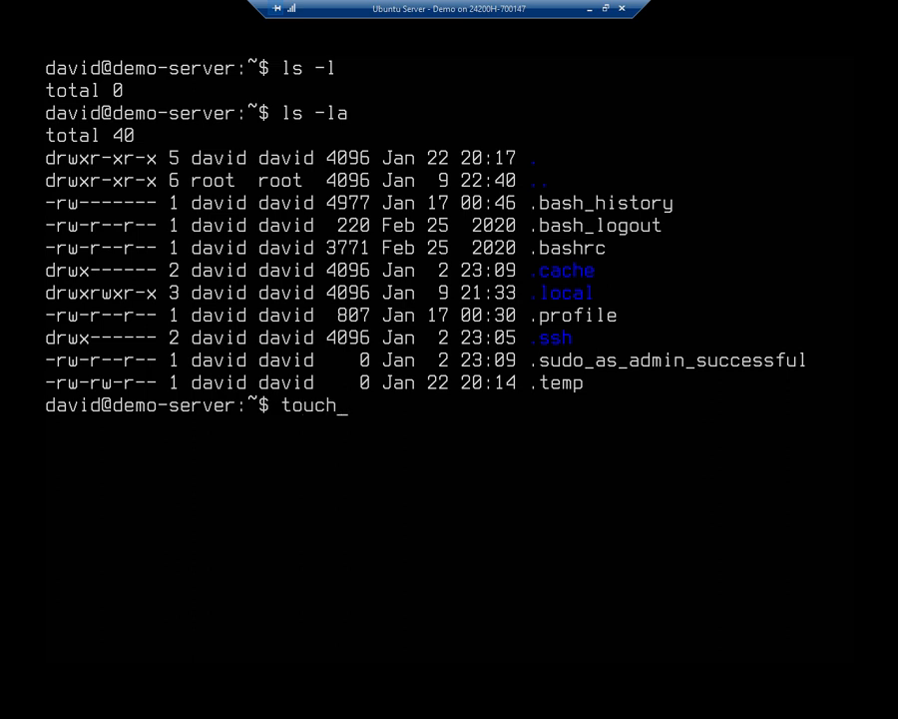
Create empty file1 with touch and run ls -l to show it at zero bytes.
{"action": "type", "text": "file1"}
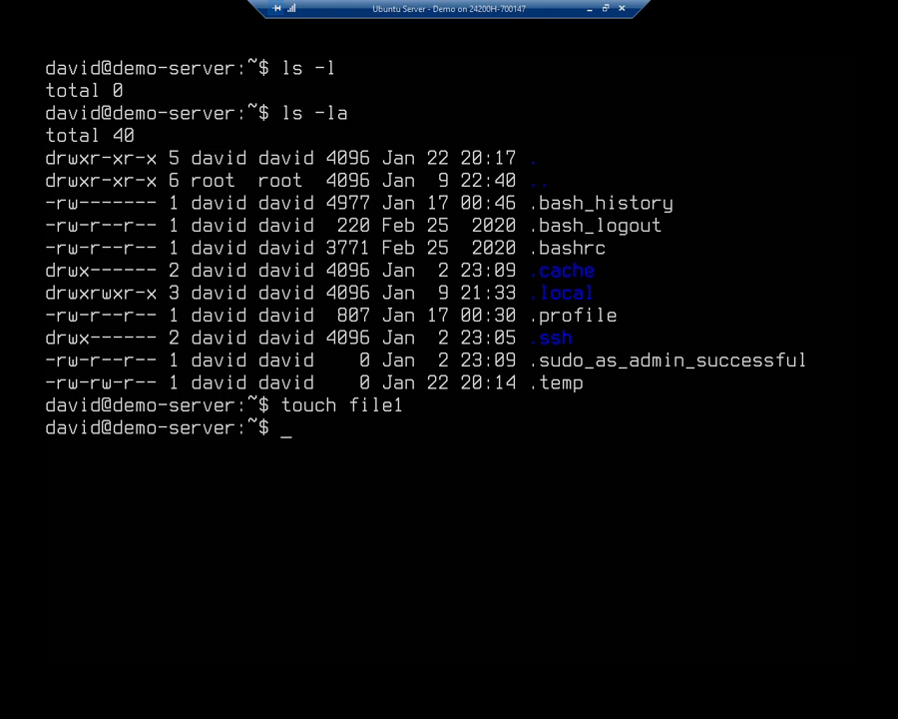
{"action": "type", "text": "ls"}
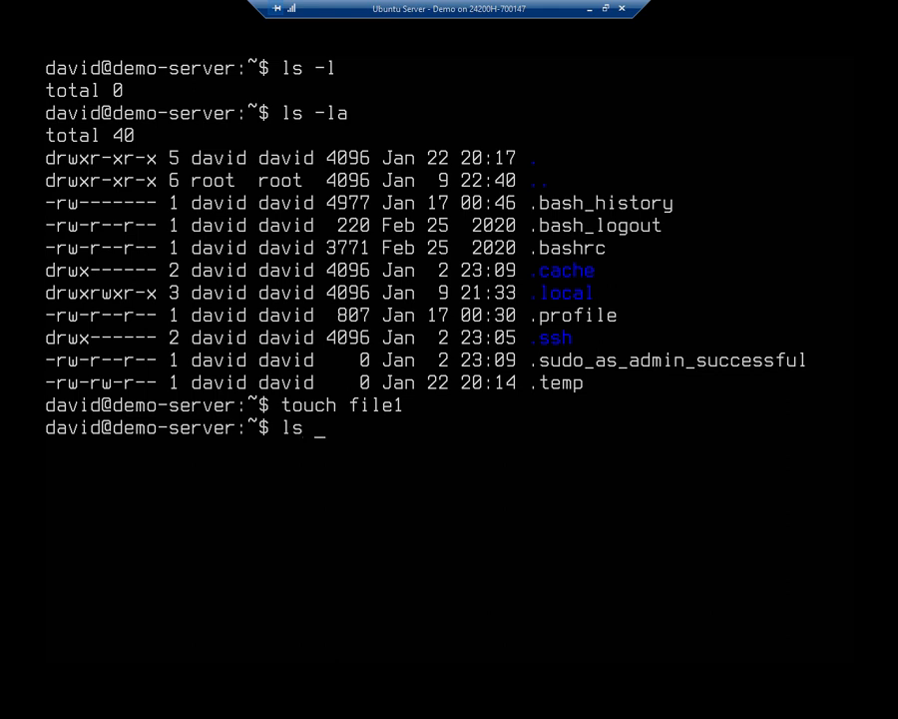
{"action": "key", "text": "Return"}
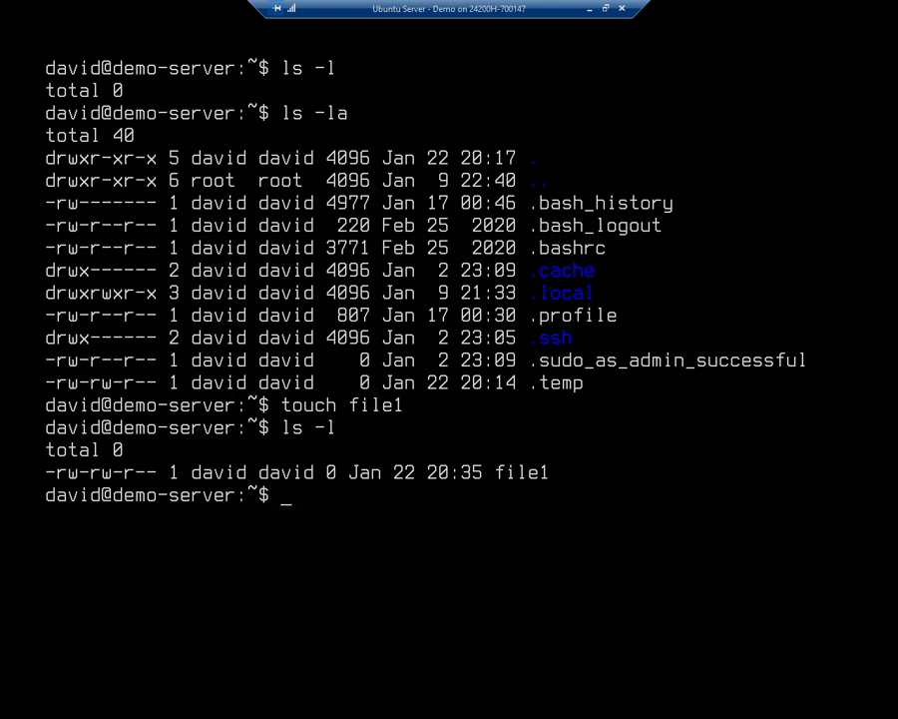
{"action": "mouse_move", "coordinate": [36, 477]}
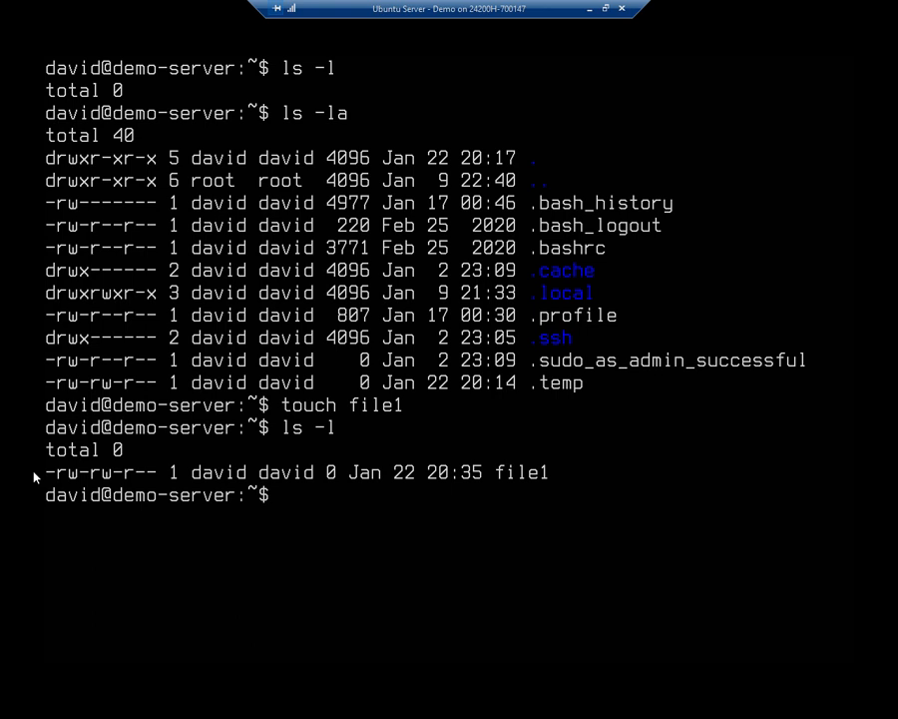
Run 'copy source destination' style command on file1 file2, getting 'Command copy not found', then clear.
{"action": "type", "text": "copy"}
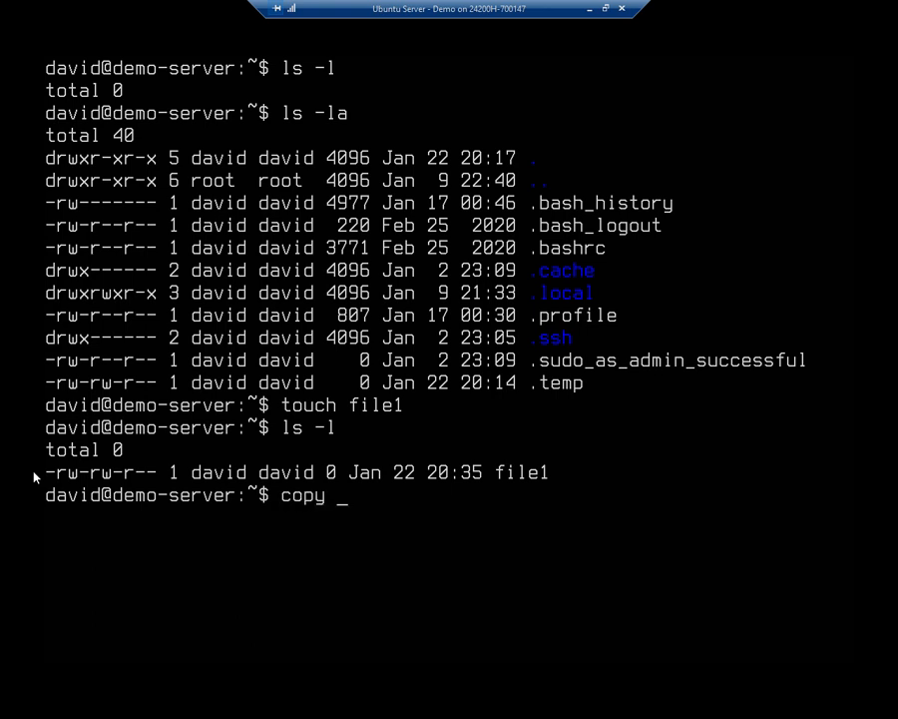
{"action": "type", "text": "source"}
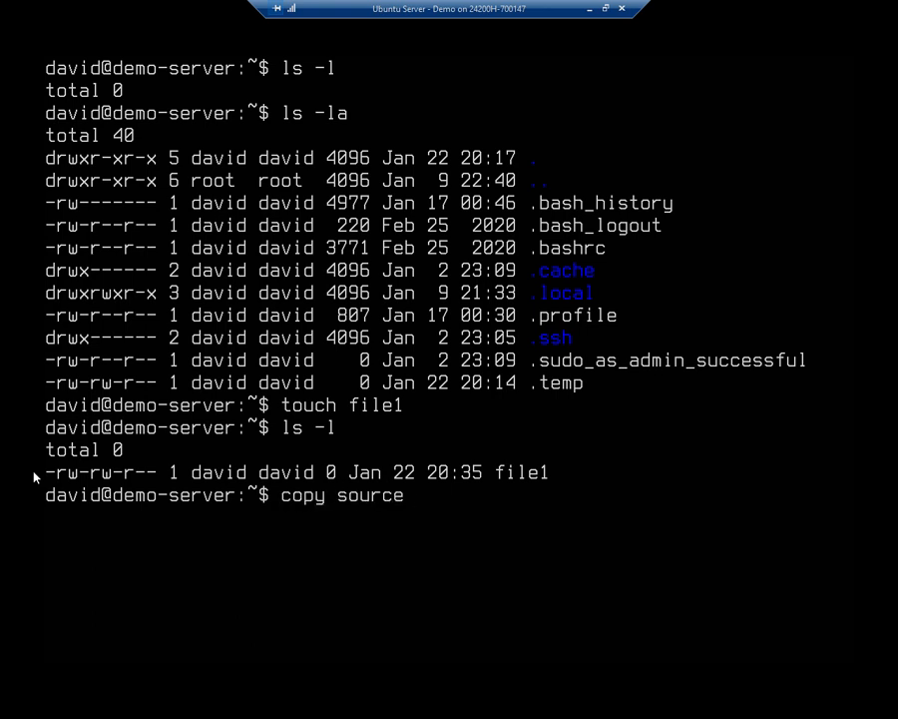
{"action": "type", "text": "destica"}
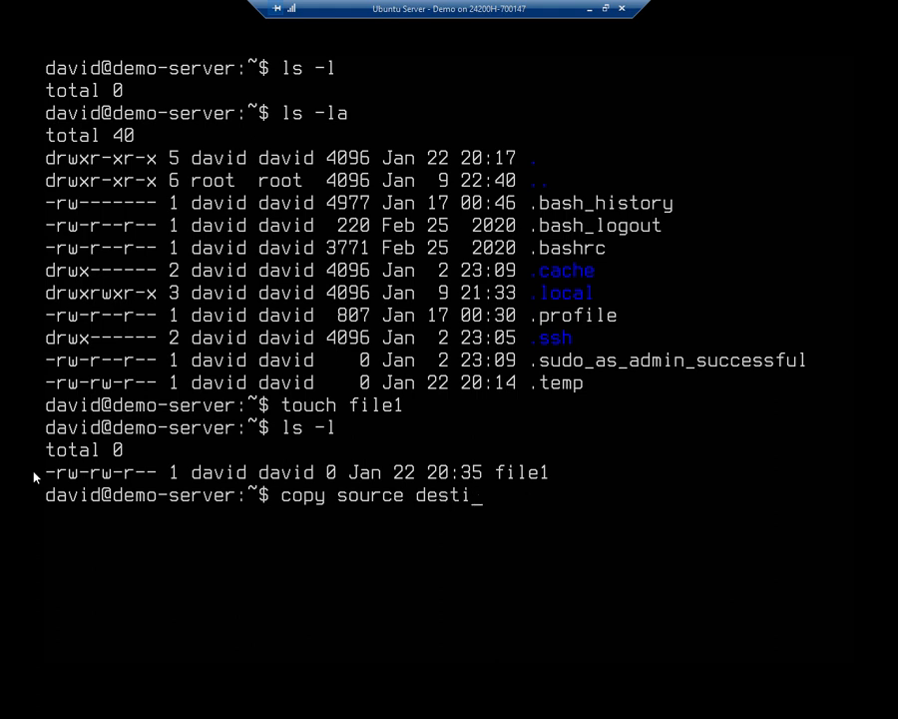
{"action": "type", "text": "nation"}
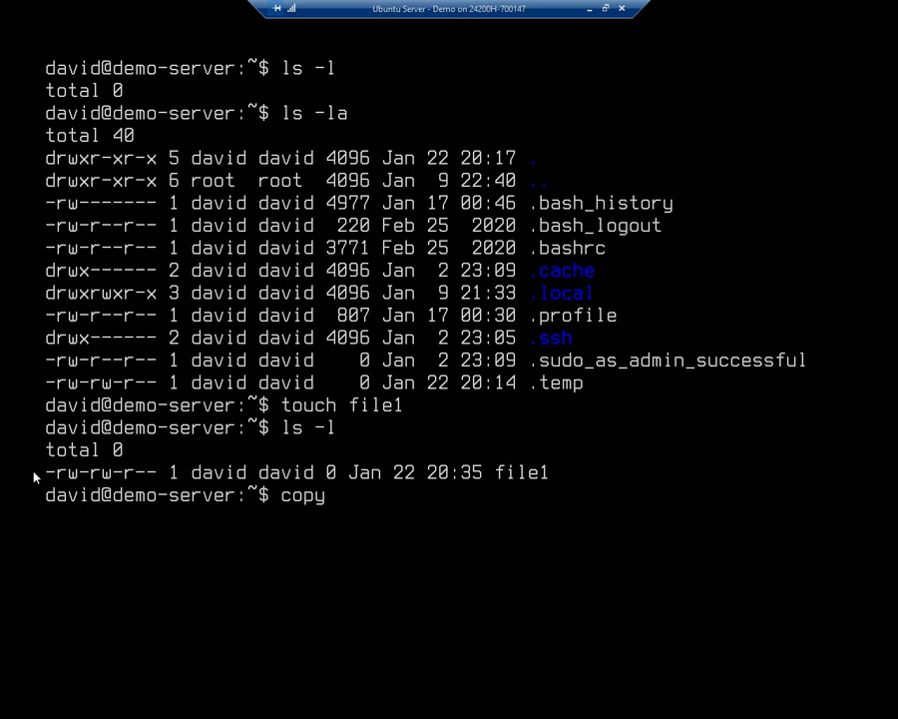
{"action": "type", "text": "file1 file2"}
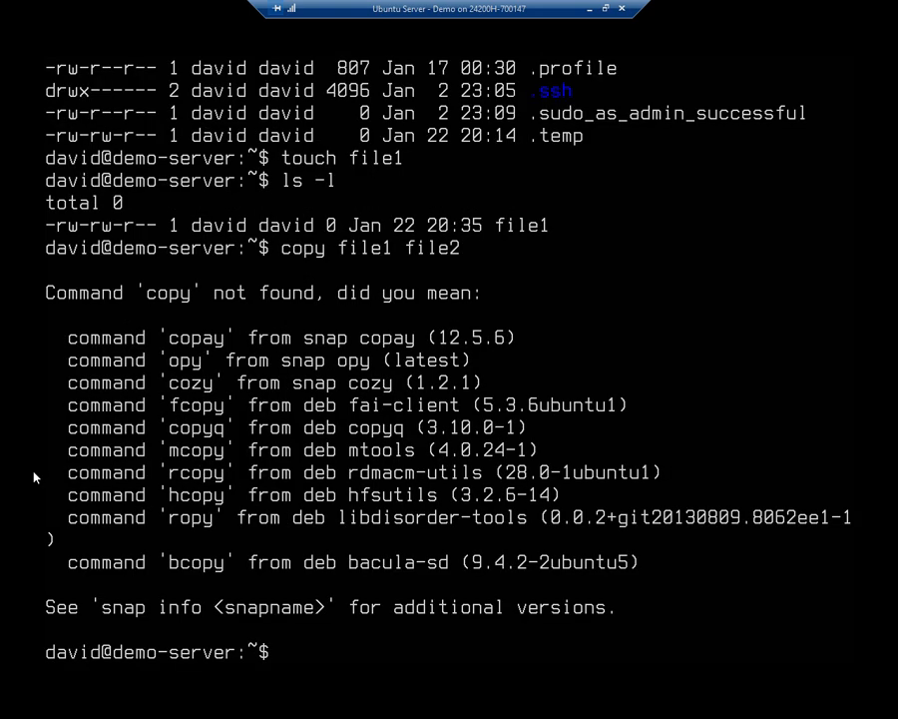
{"action": "type", "text": "clear"}
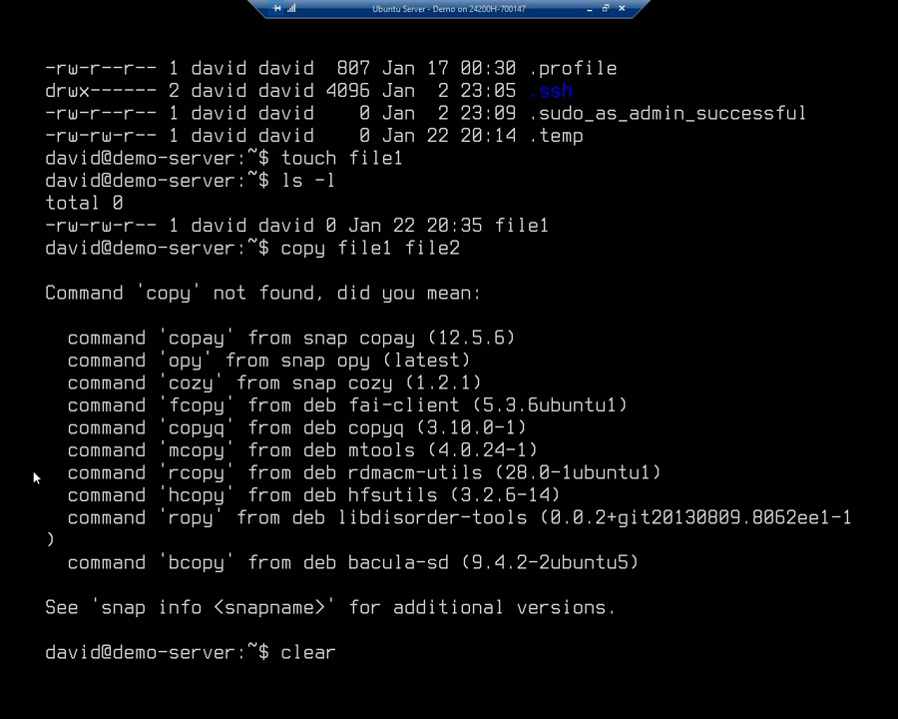
Copy file1 to file2 with cp and list both zero-byte files with ls -l.
{"action": "type", "text": "cp file1 file"}
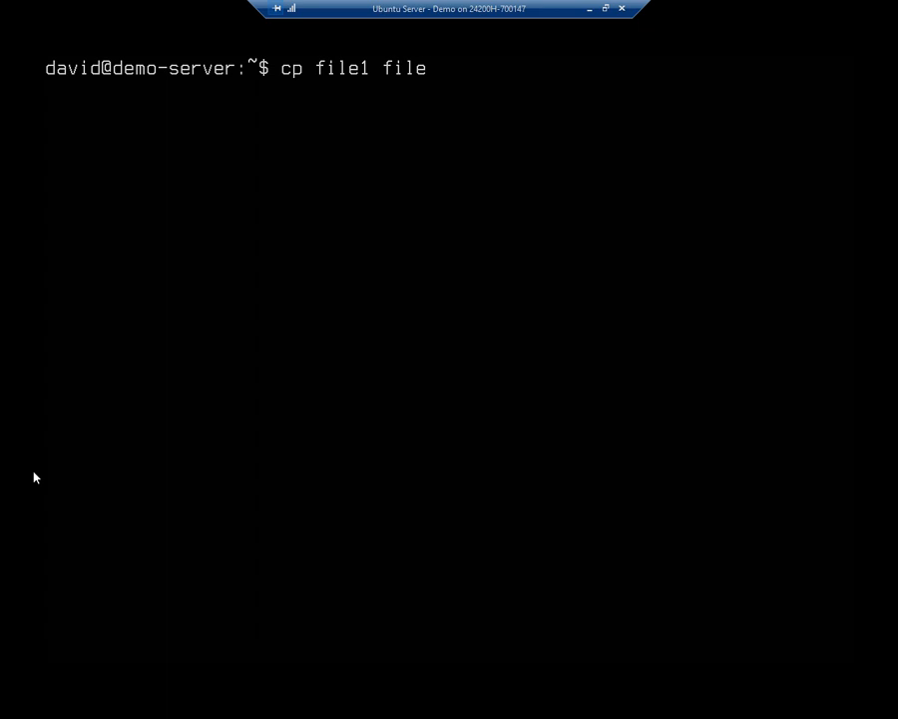
{"action": "type", "text": "2"}
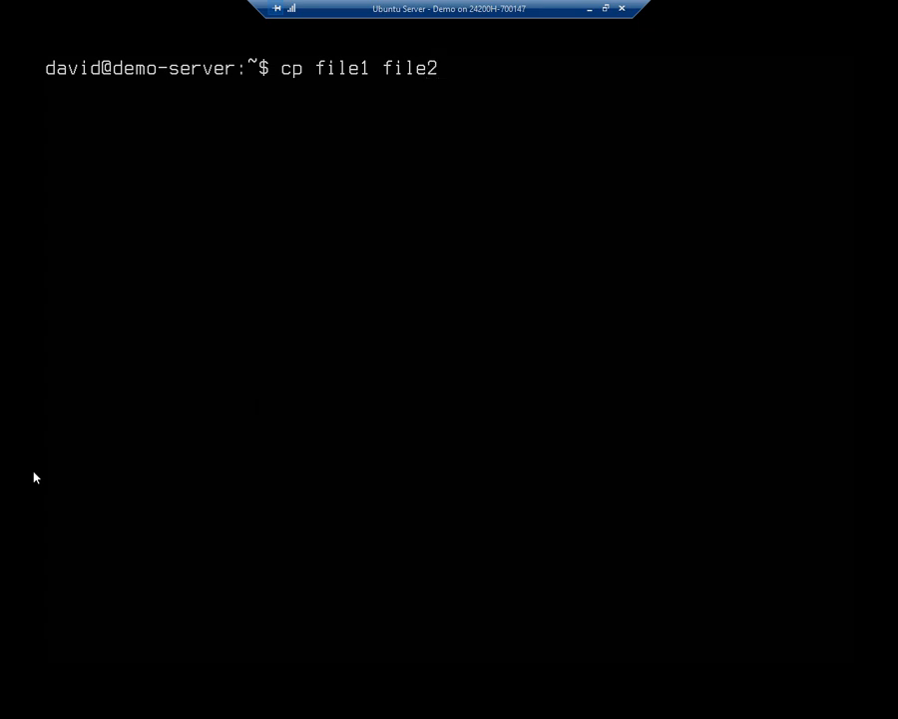
{"action": "key", "text": "Return"}
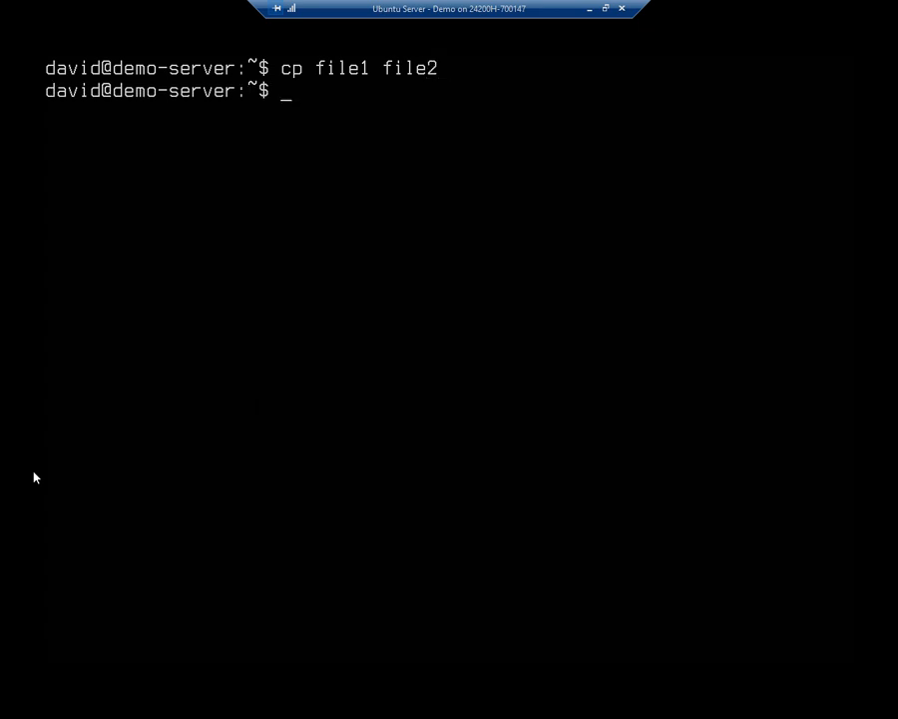
{"action": "type", "text": "ls -l"}
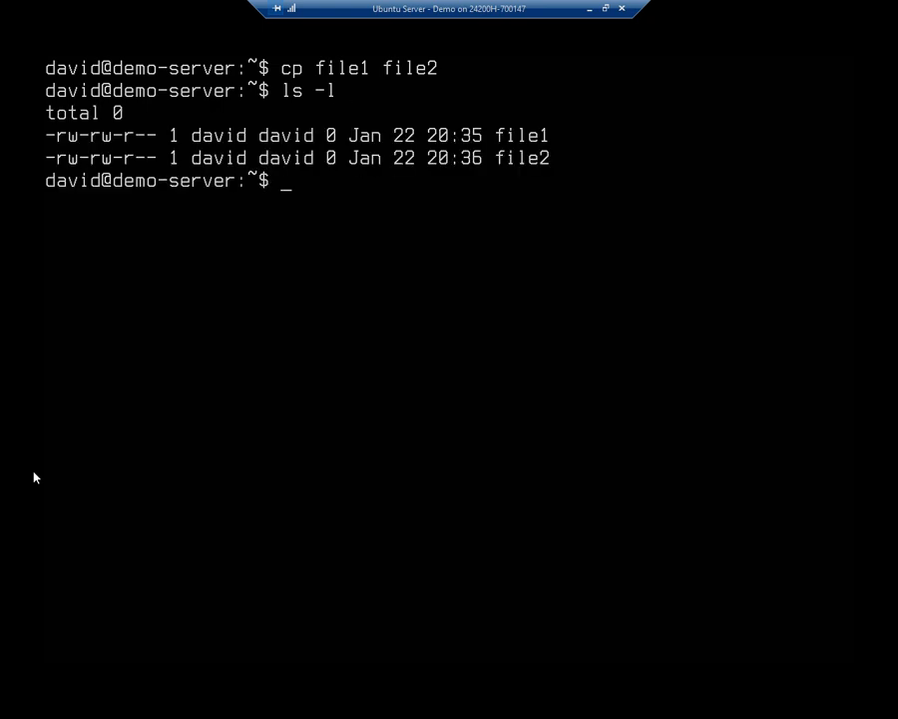
{"action": "mouse_move", "coordinate": [16, 219]}
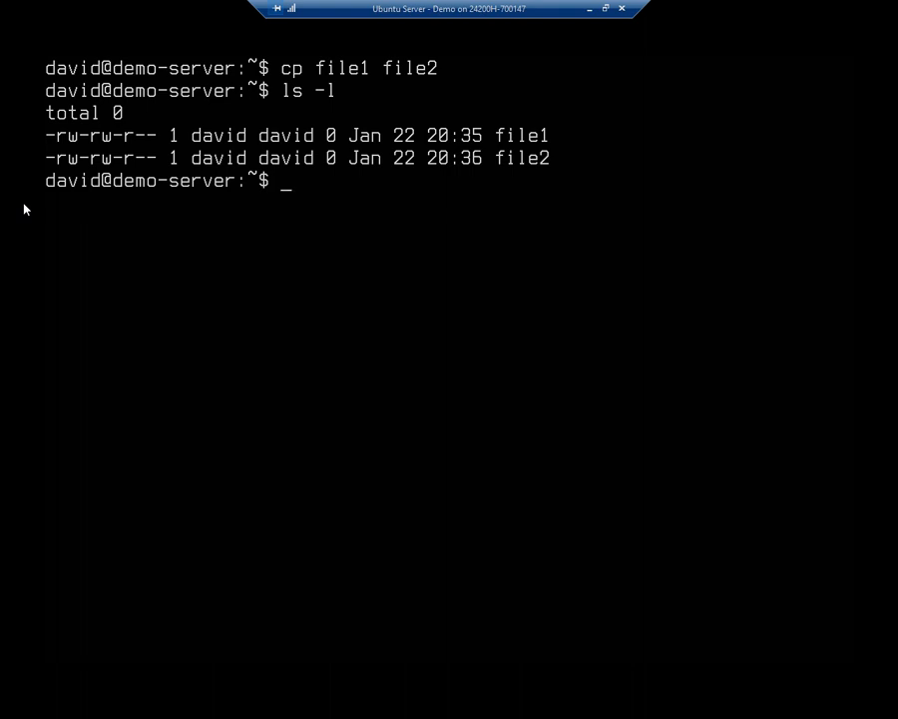
Make a temp directory, copy file1 into it with cp, verify by listing, then clear.
{"action": "type", "text": "mkdir"}
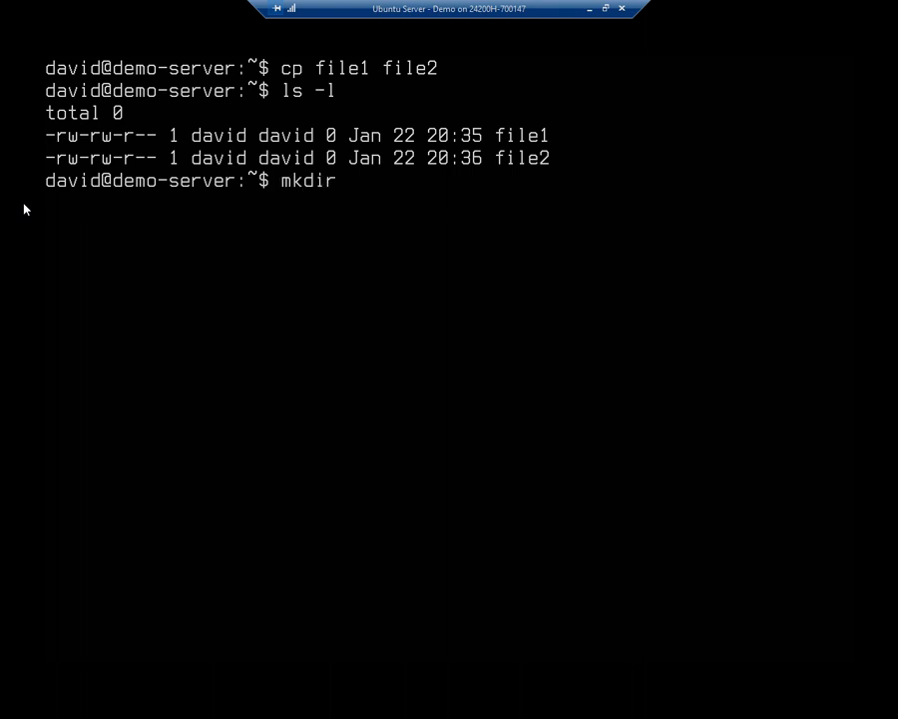
{"action": "type", "text": "temp"}
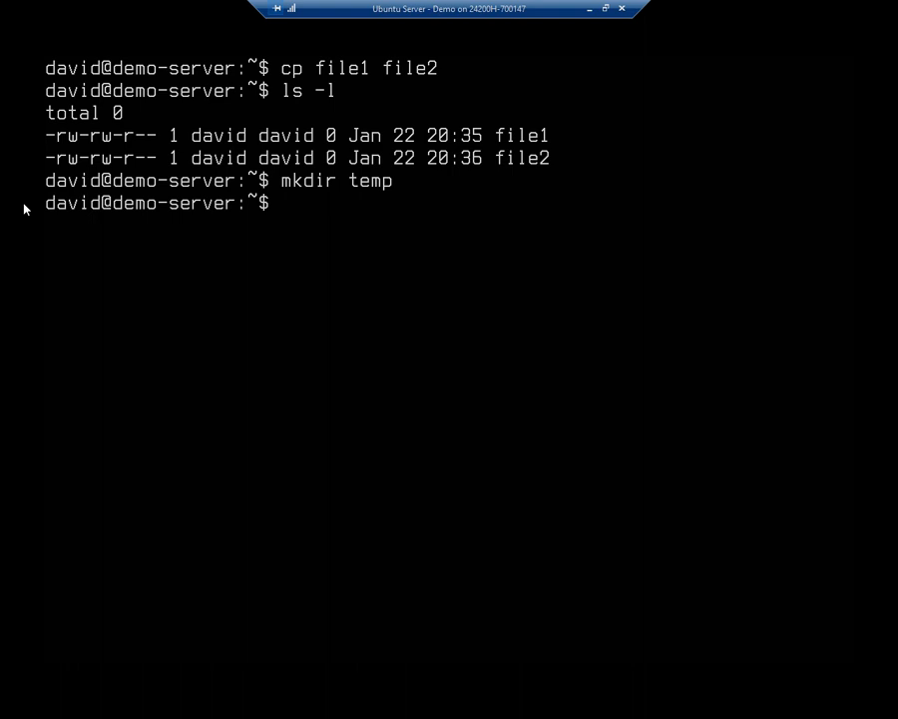
{"action": "type", "text": "copy fi"}
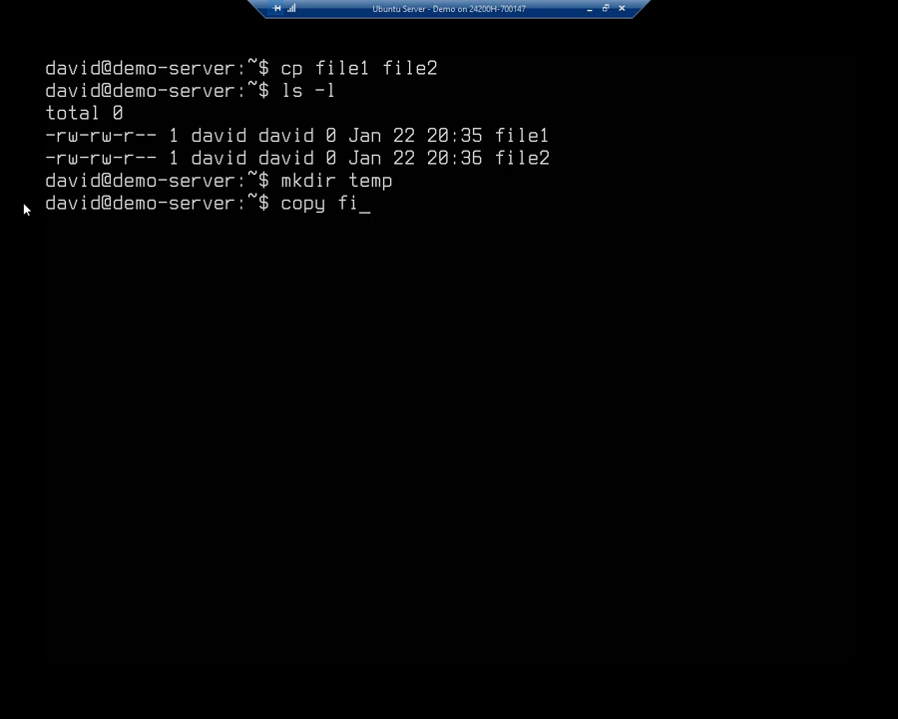
{"action": "type", "text": "le1 tes"}
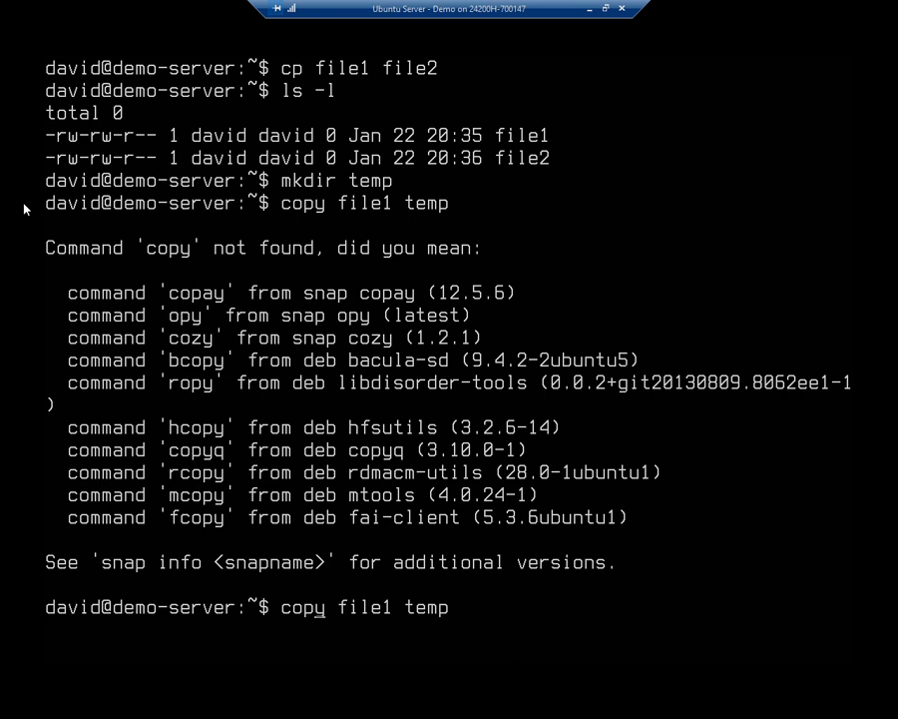
{"action": "key", "text": "BackSpace"}
{"action": "type", "text": "ls -l"}
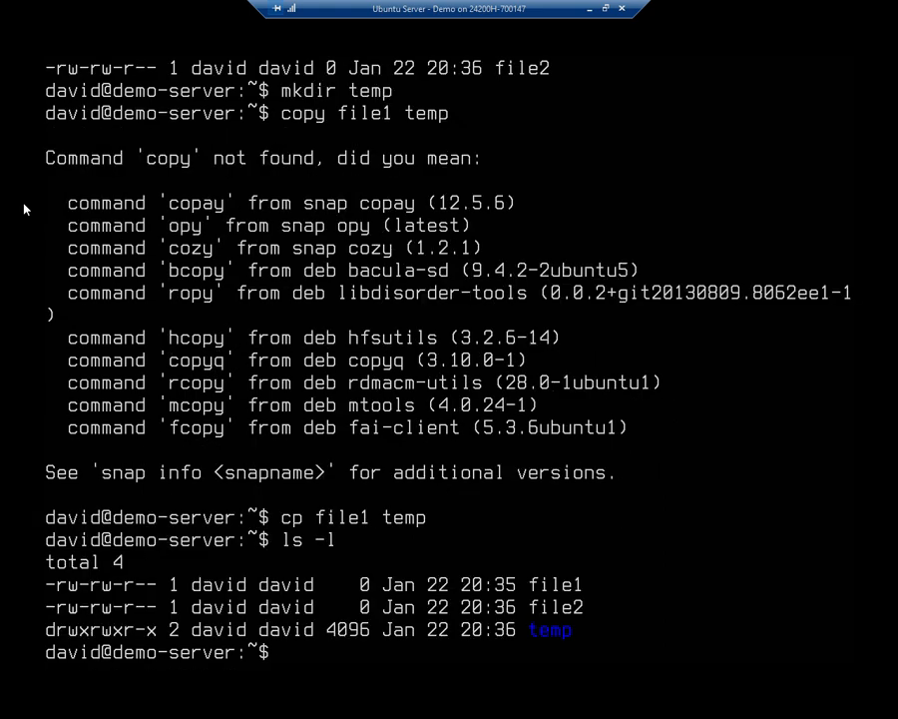
{"action": "mouse_move", "coordinate": [4, 539]}
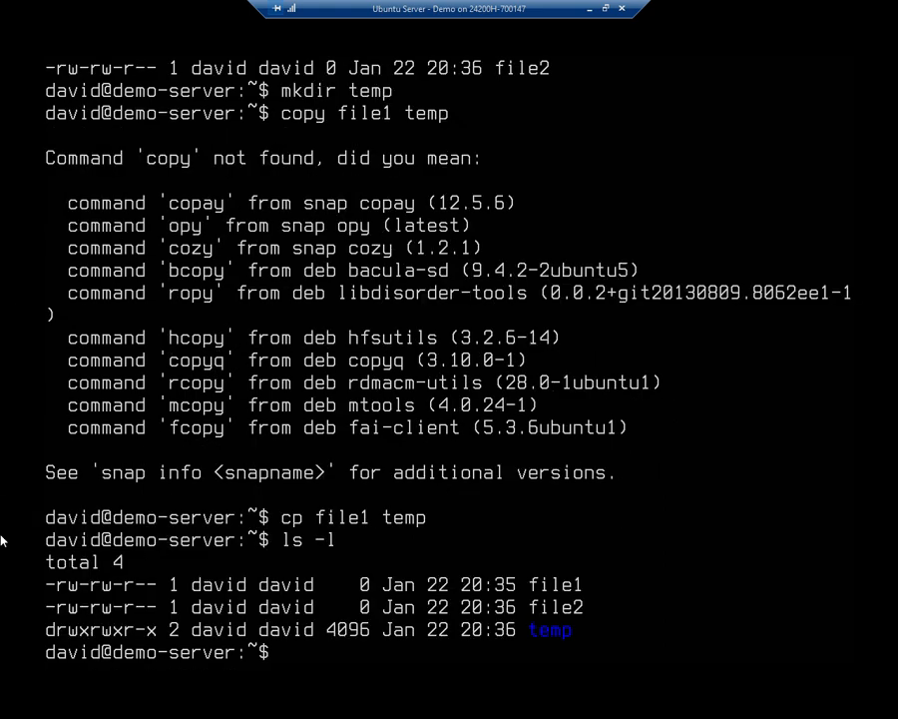
{"action": "mouse_move", "coordinate": [38, 642]}
{"action": "type", "text": "ls temp"}
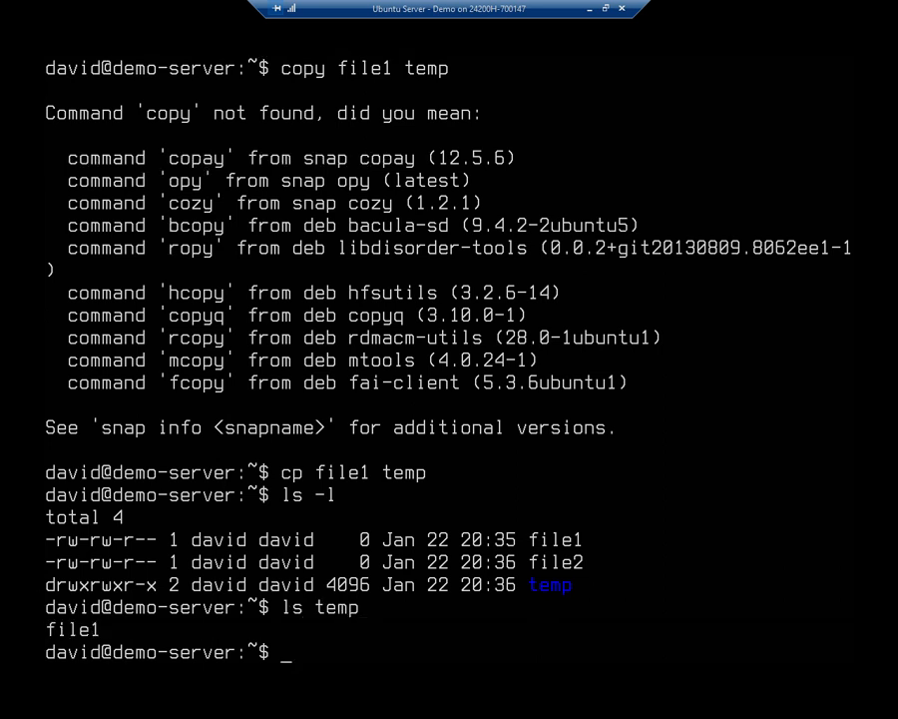
{"action": "type", "text": "c"}
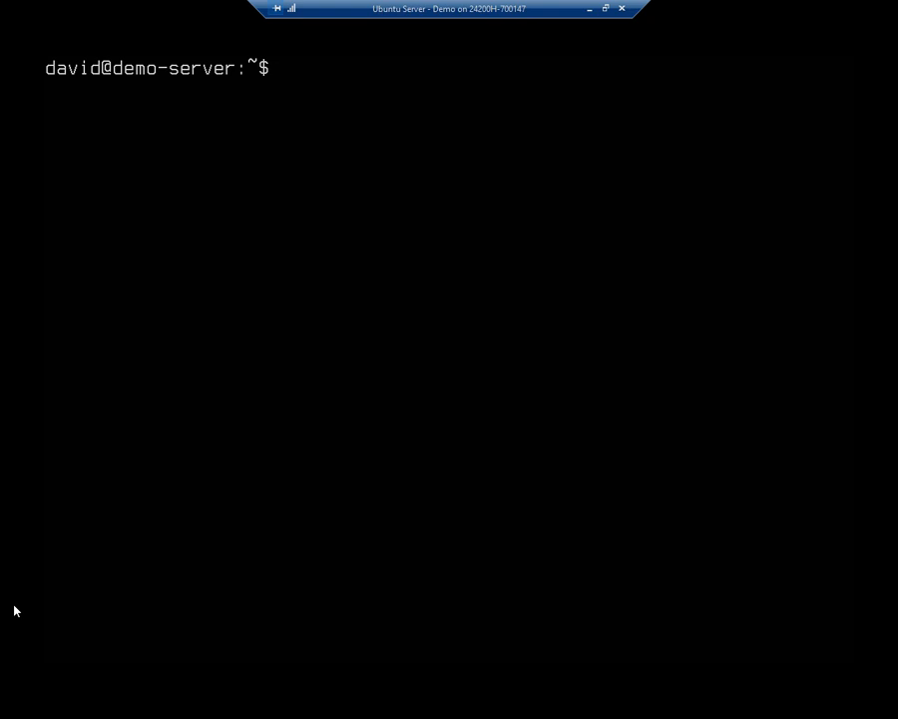
Rename file2 to file3 with 'mv source destination' and confirm file1, file3 and temp in ls -l.
{"action": "type", "text": "ls -l"}
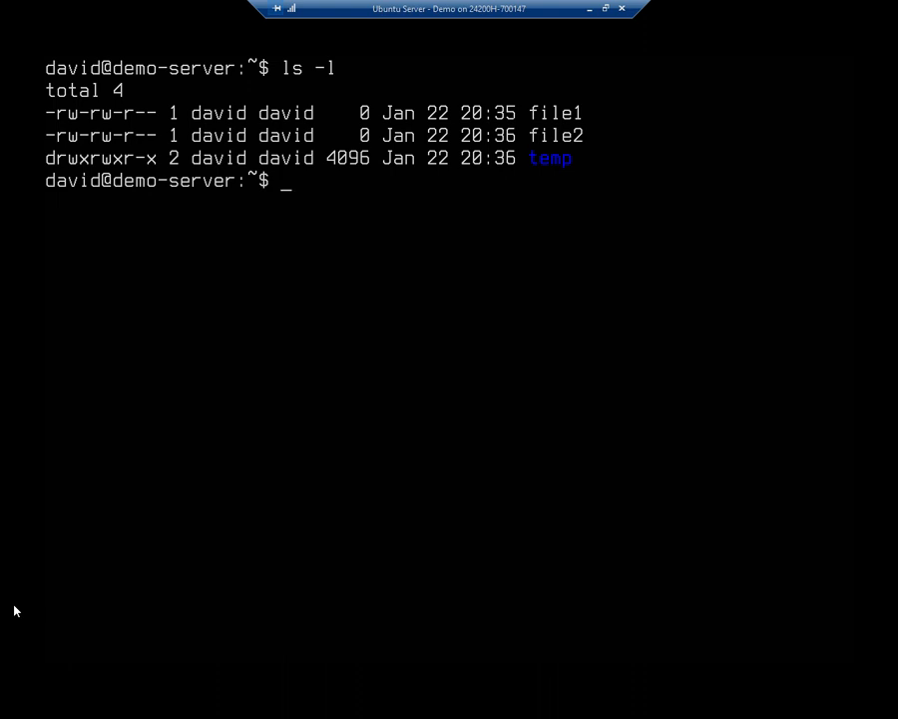
{"action": "type", "text": "mv"}
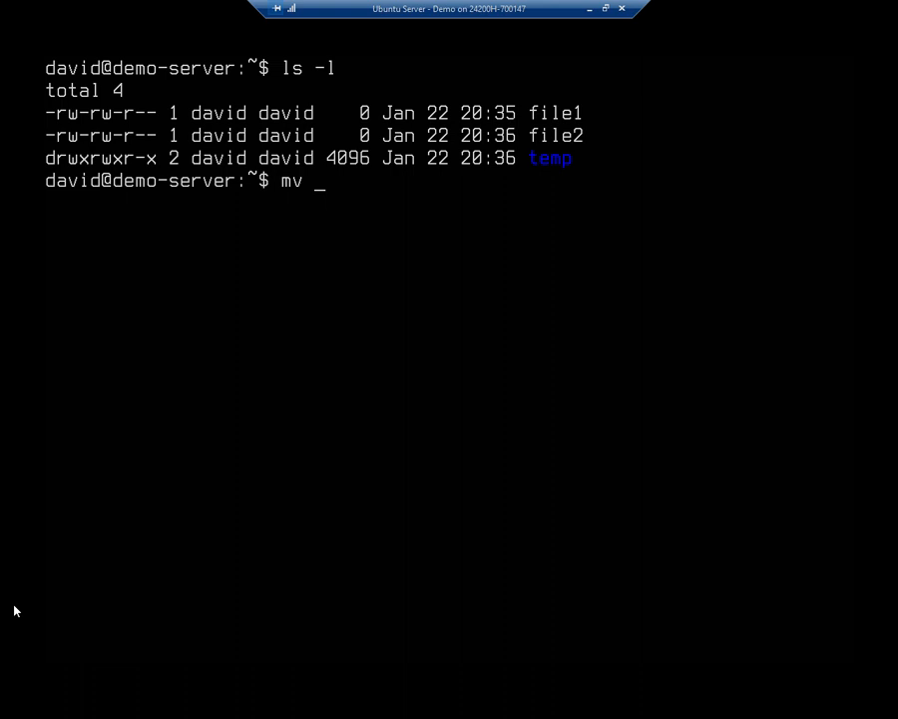
{"action": "type", "text": "sourc"}
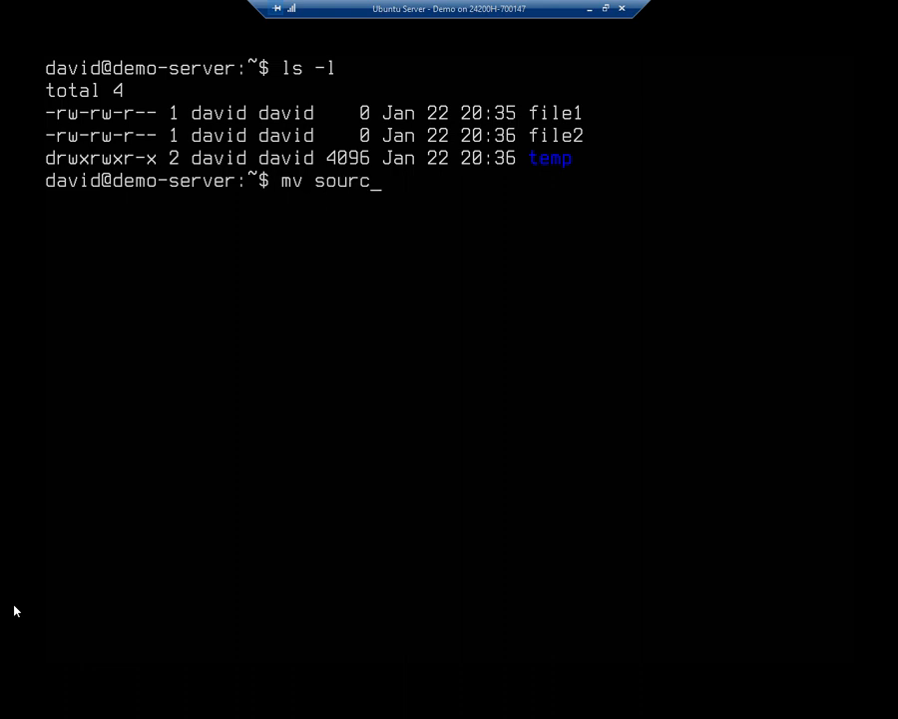
{"action": "type", "text": "e destination"}
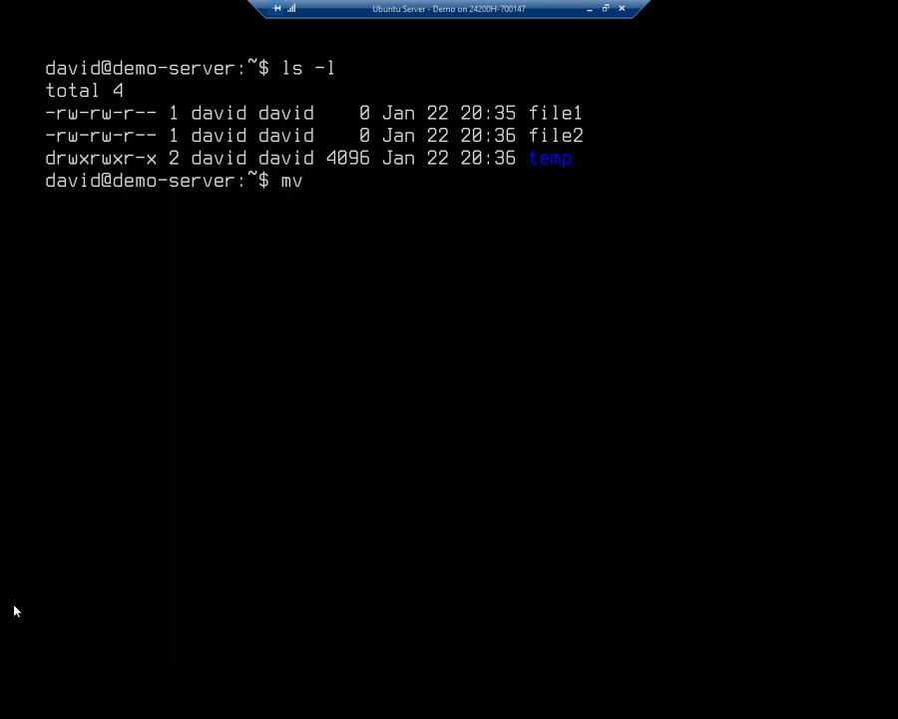
{"action": "type", "text": "file2"}
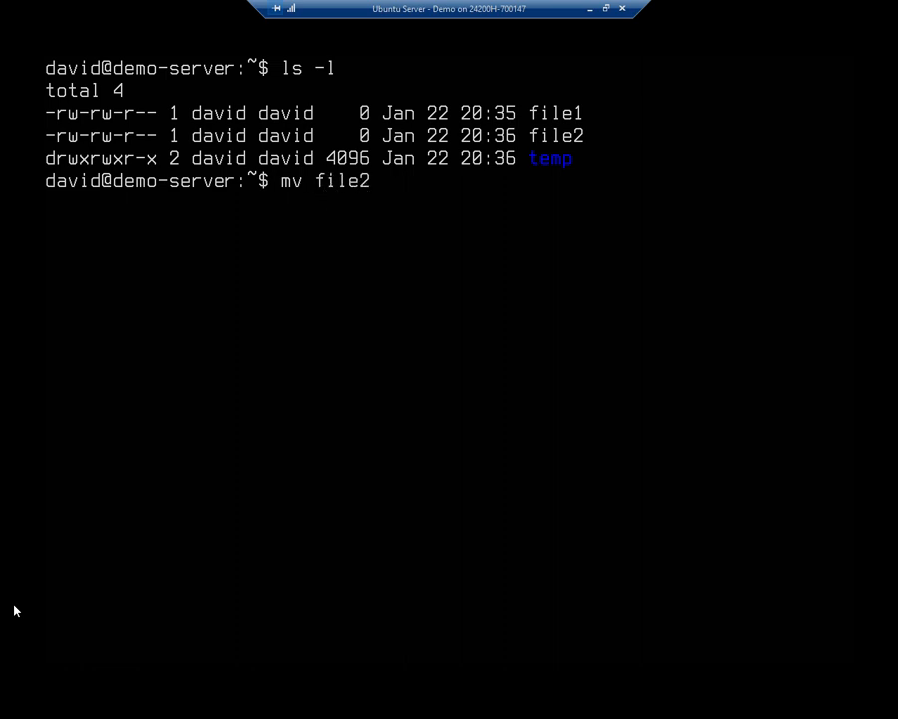
{"action": "type", "text": "file3"}
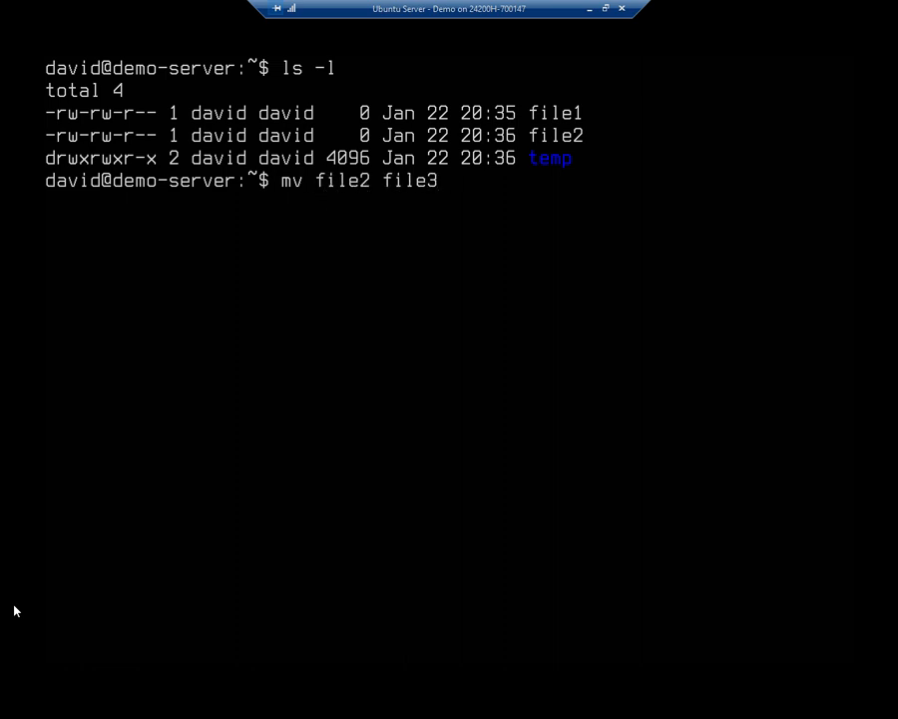
{"action": "type", "text": "ls -l"}
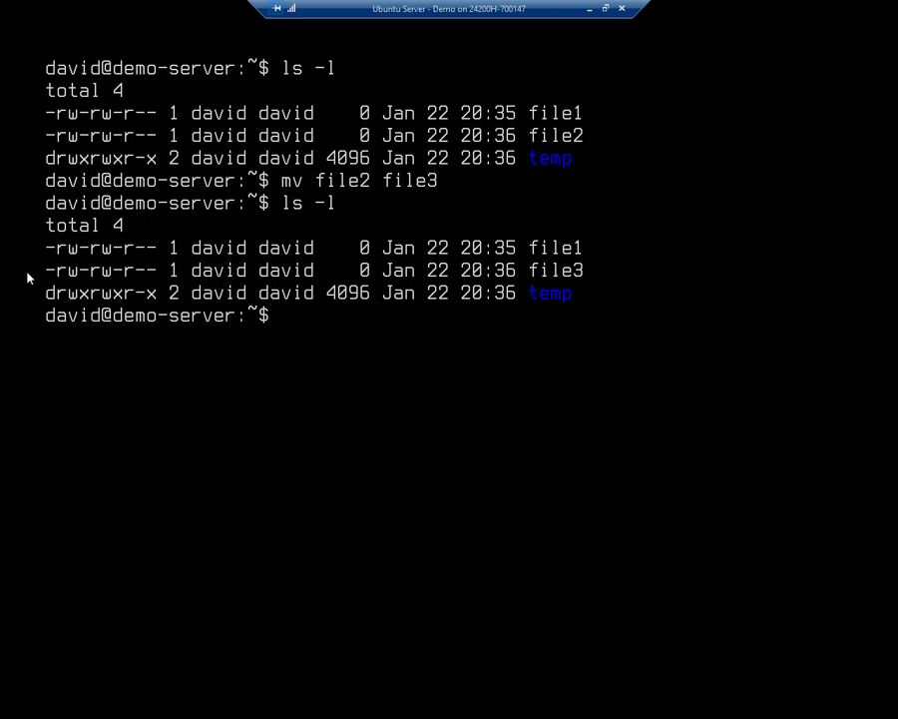
Move file3 into temp with mv and list home and temp to show file1 and file3 inside.
{"action": "type", "text": "mv file3"}
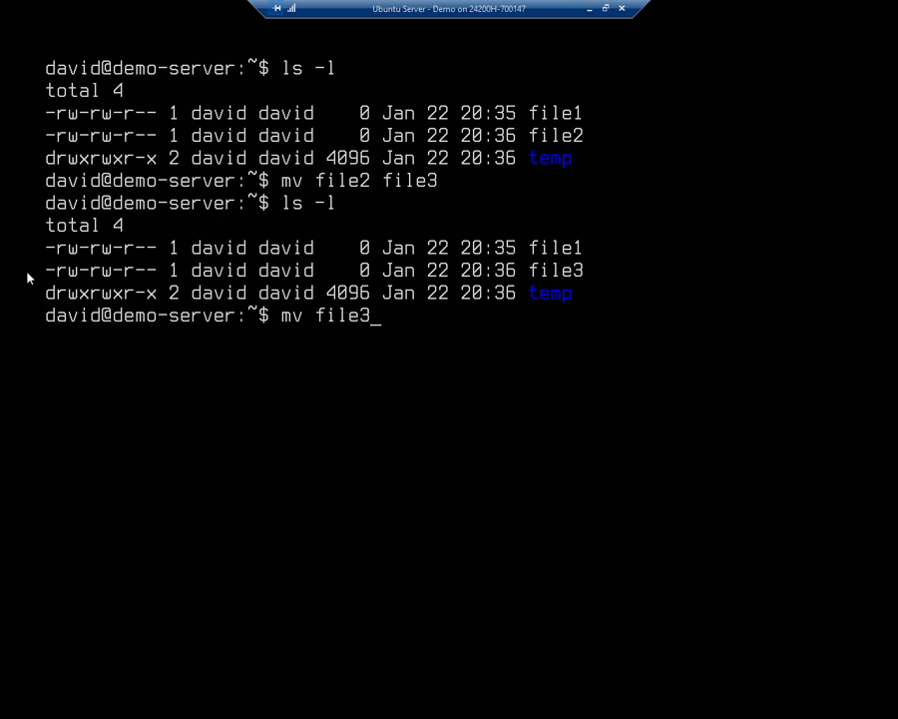
{"action": "type", "text": "temp"}
{"action": "type", "text": "ls -"}
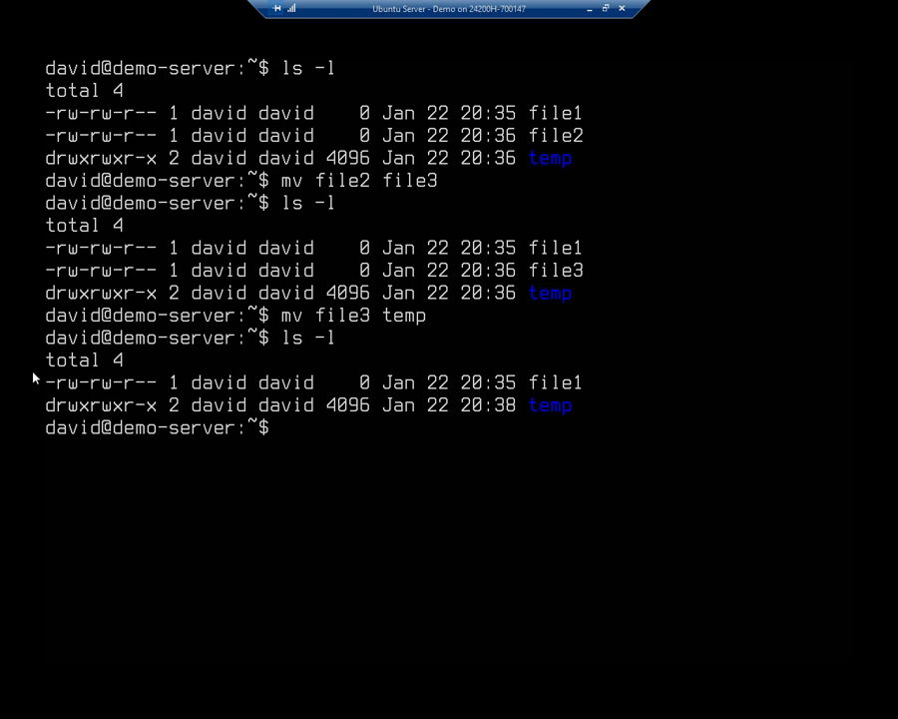
{"action": "type", "text": "ls -"}
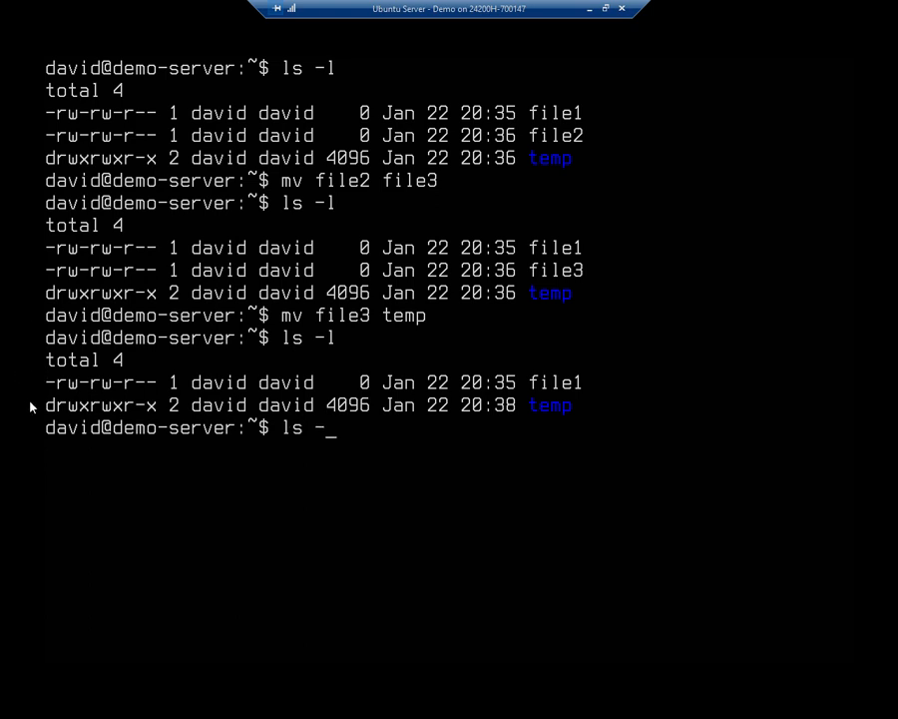
{"action": "type", "text": "-l temp"}
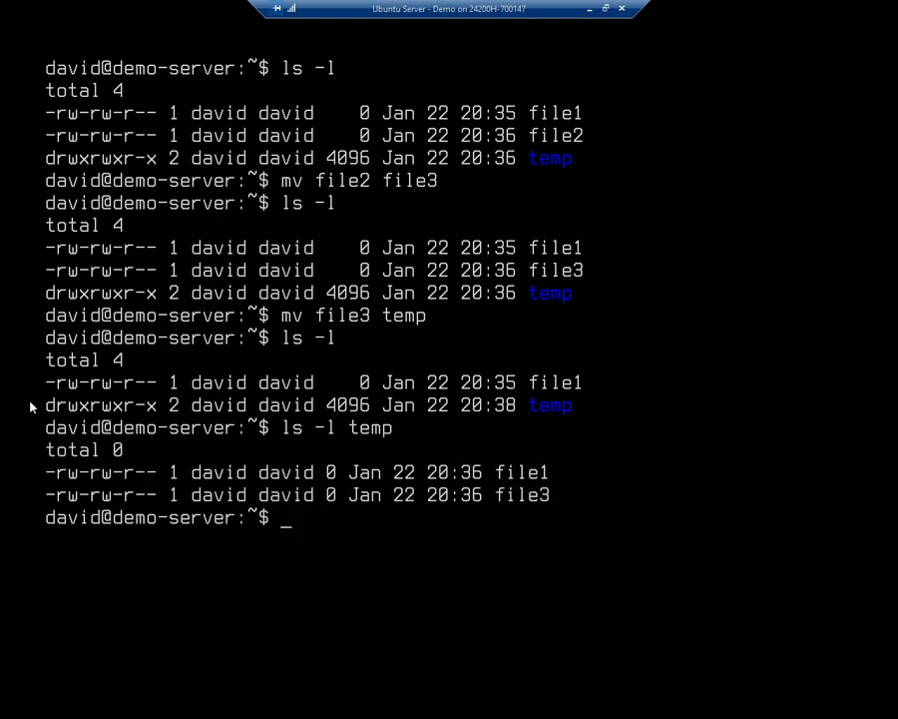
{"action": "mouse_move", "coordinate": [28, 485]}
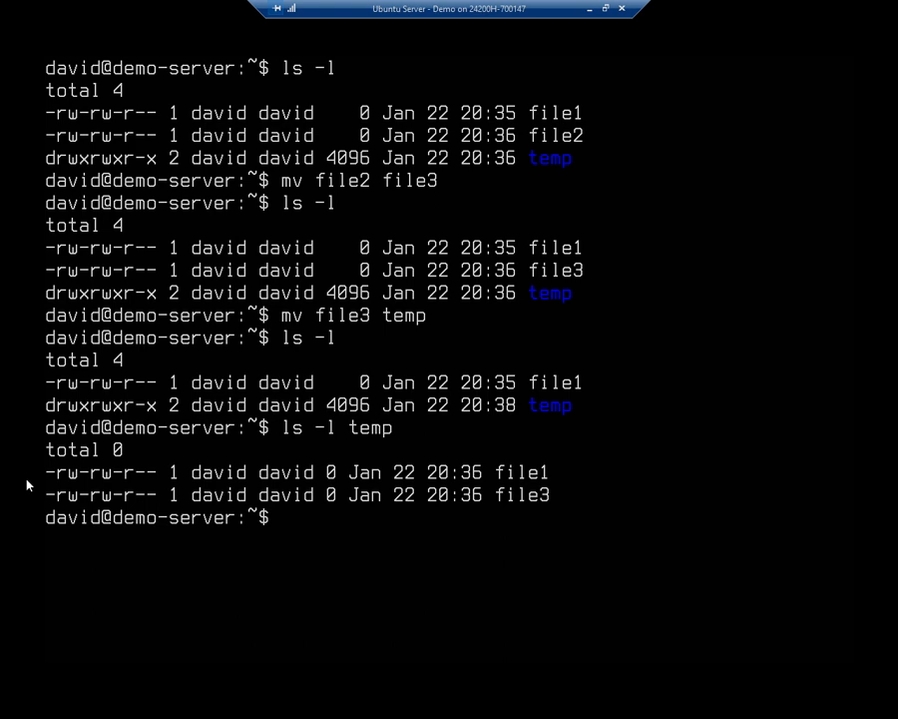
Delete everything in temp with rm /home/david/temp/* and list temp to confirm it is empty.
{"action": "type", "text": "rm"}
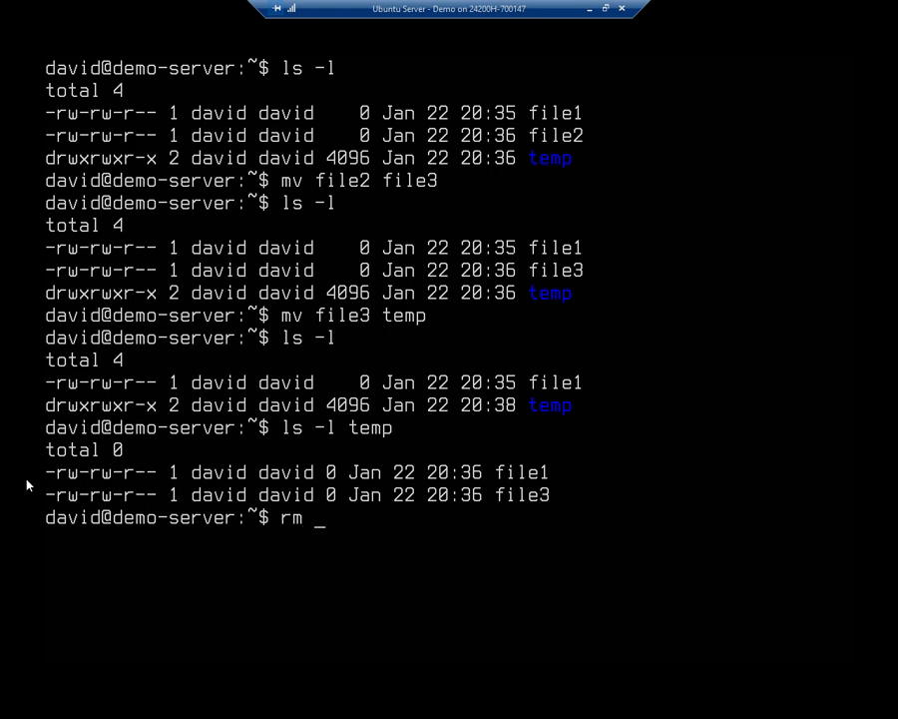
{"action": "type", "text": "/jhpom"}
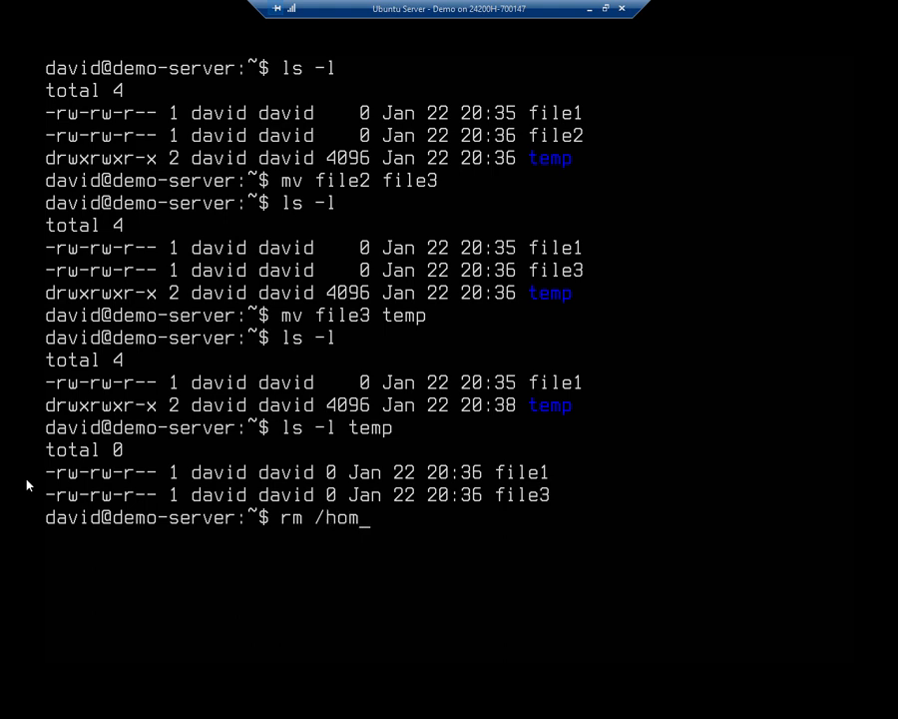
{"action": "type", "text": "e/davbi"}
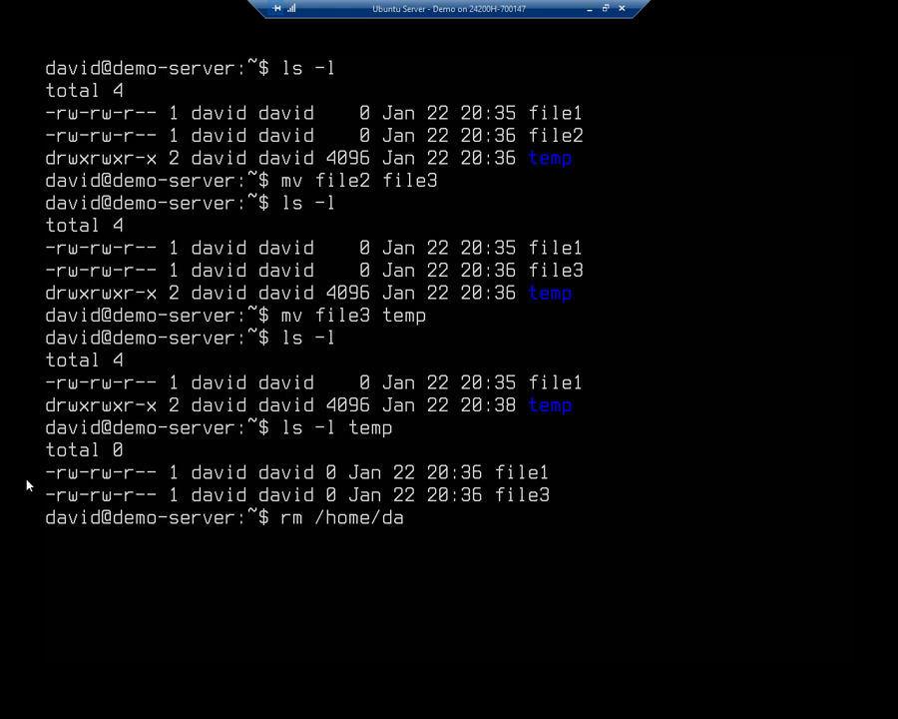
{"action": "type", "text": "vid/temp"}
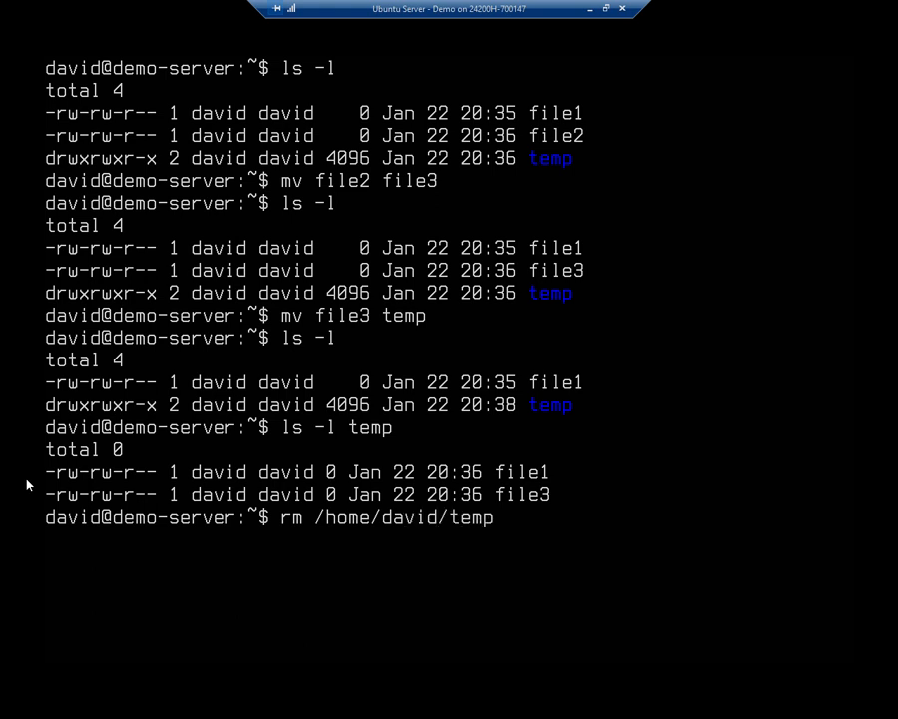
{"action": "type", "text": "/*"}
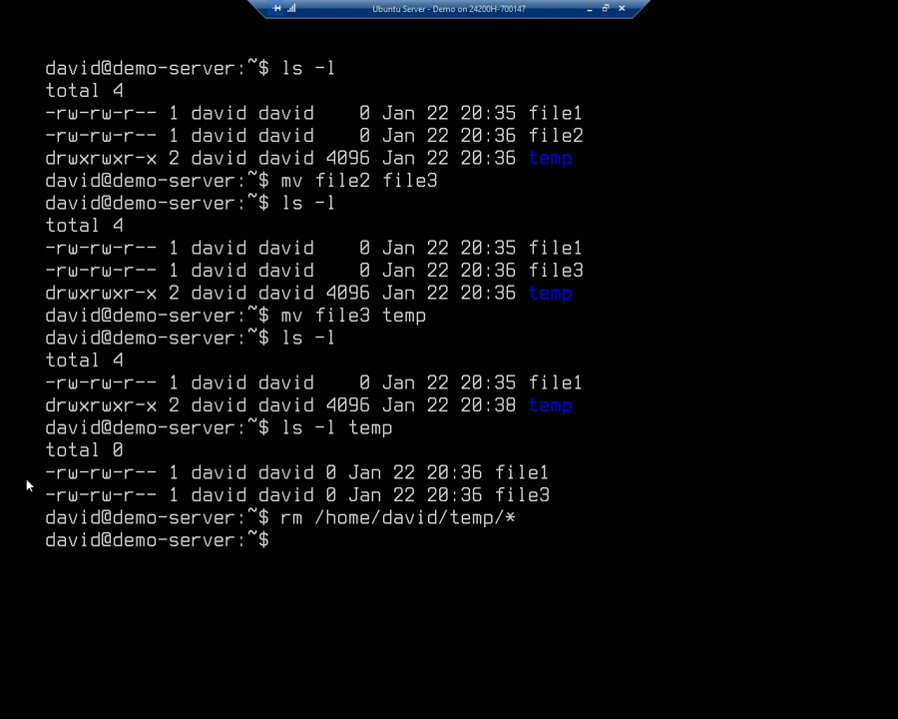
{"action": "type", "text": "ls -l temp"}
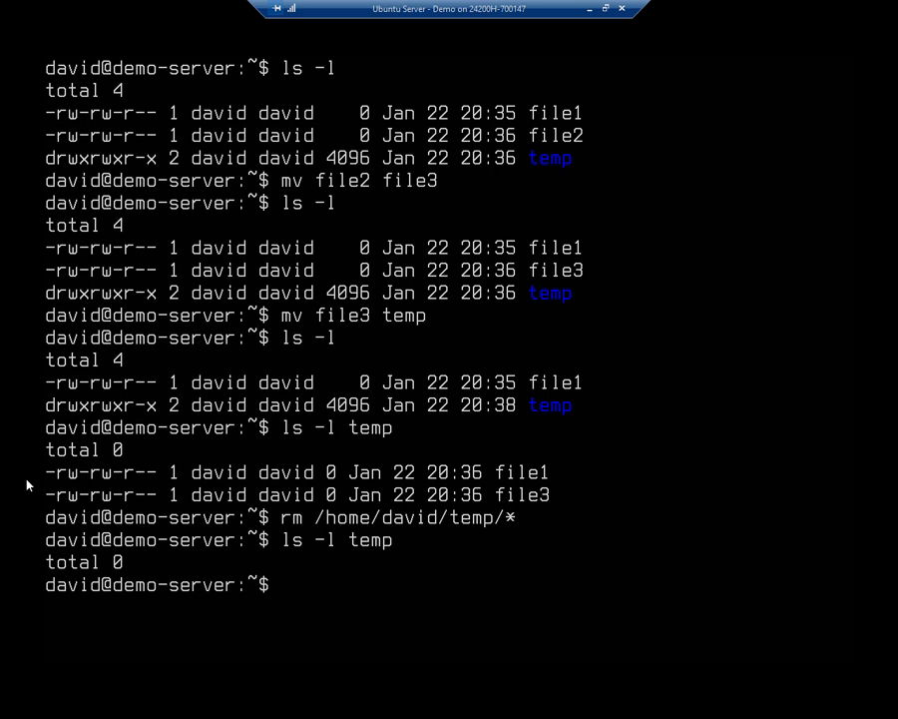
Remove the empty temp directory with rmdir and list the home directory again.
{"action": "type", "text": "rmdir temp"}
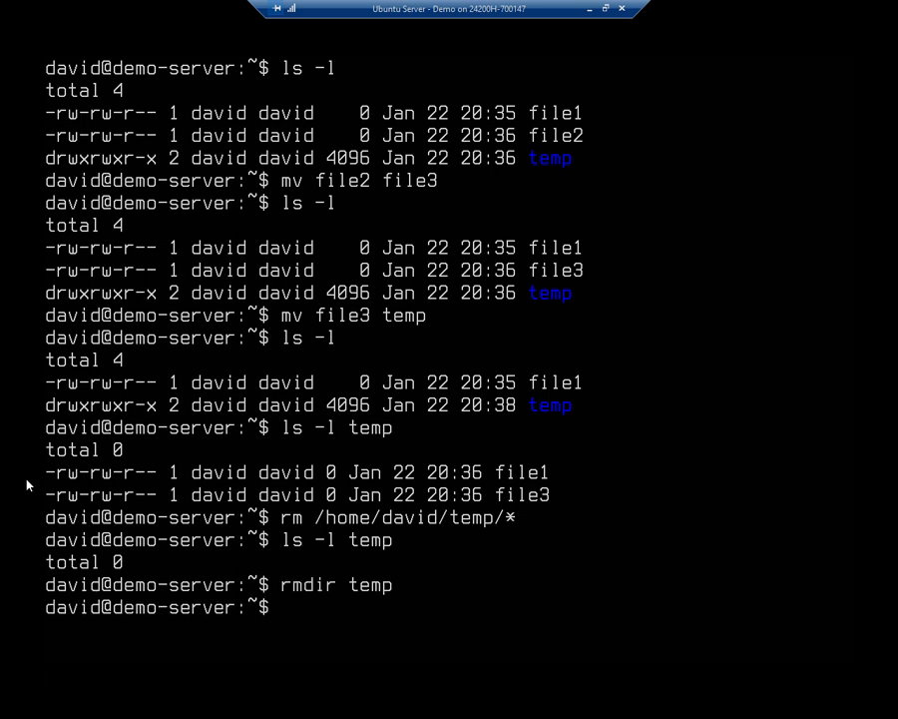
{"action": "type", "text": "ls -ls"}
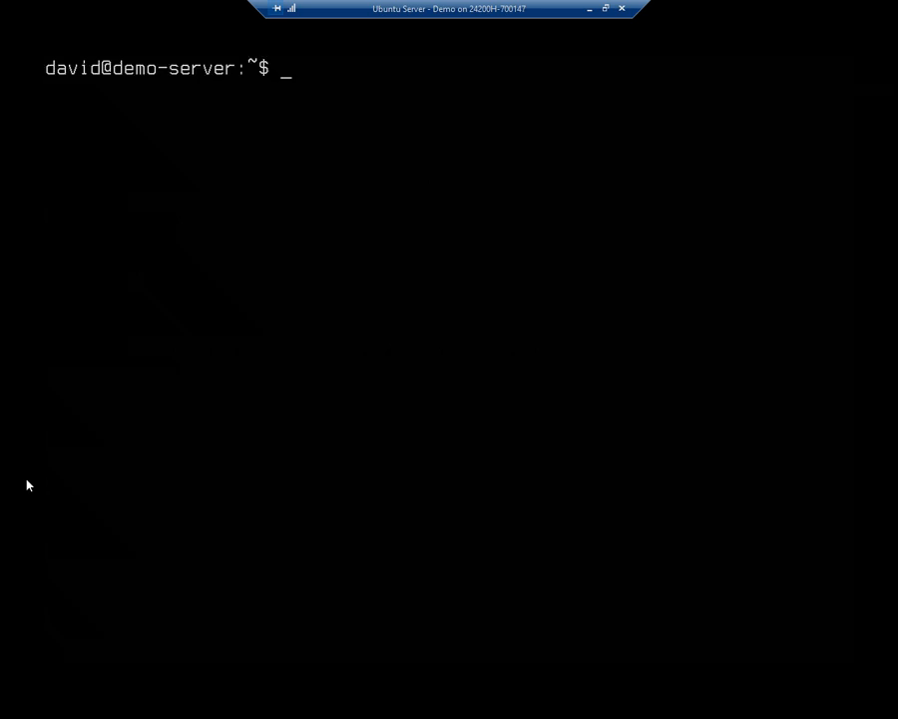
Delete file1 with rm and run ls -la showing only hidden dotfiles remain.
{"action": "type", "text": "rm file1"}
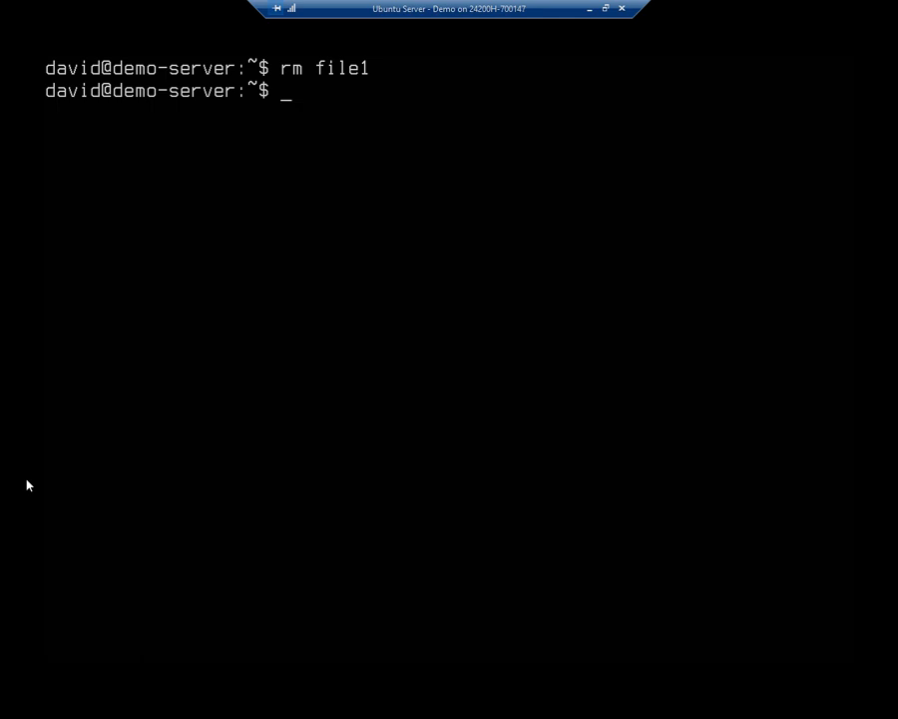
{"action": "type", "text": "ls -la"}
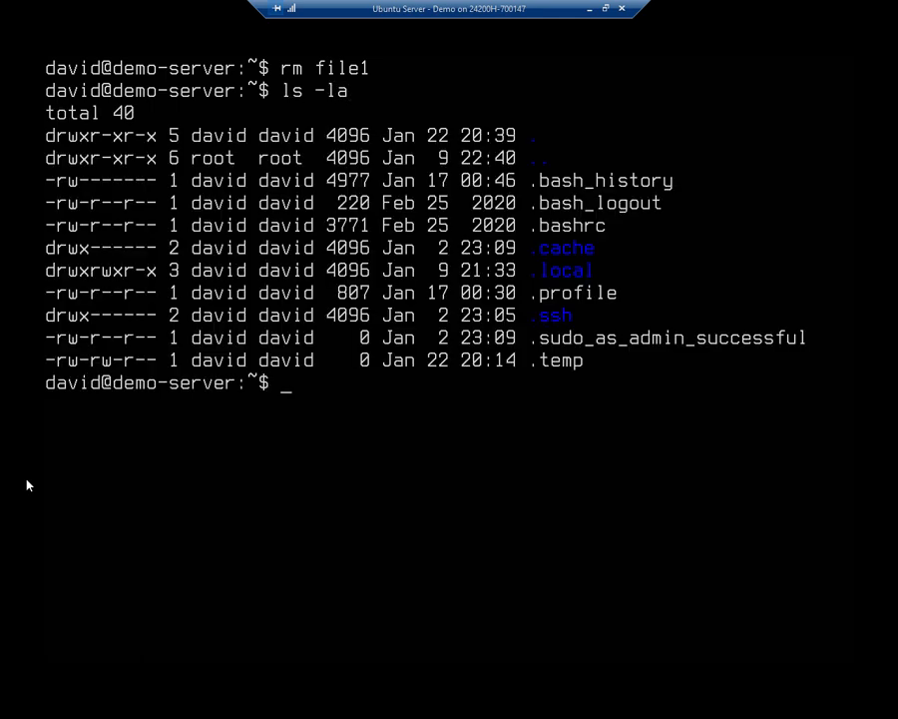